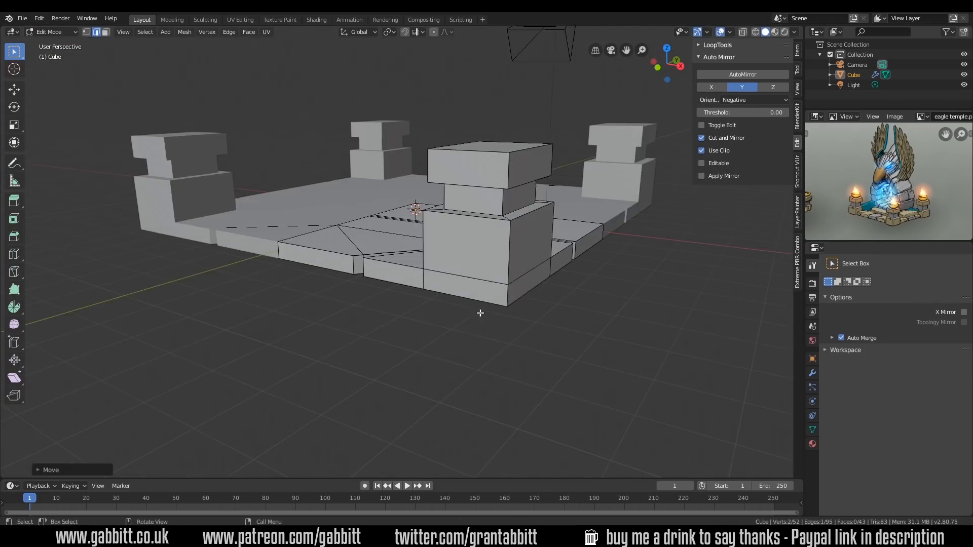
- Block out a feather mesh from a cube beside the base and add a loop cut
key("Tab")
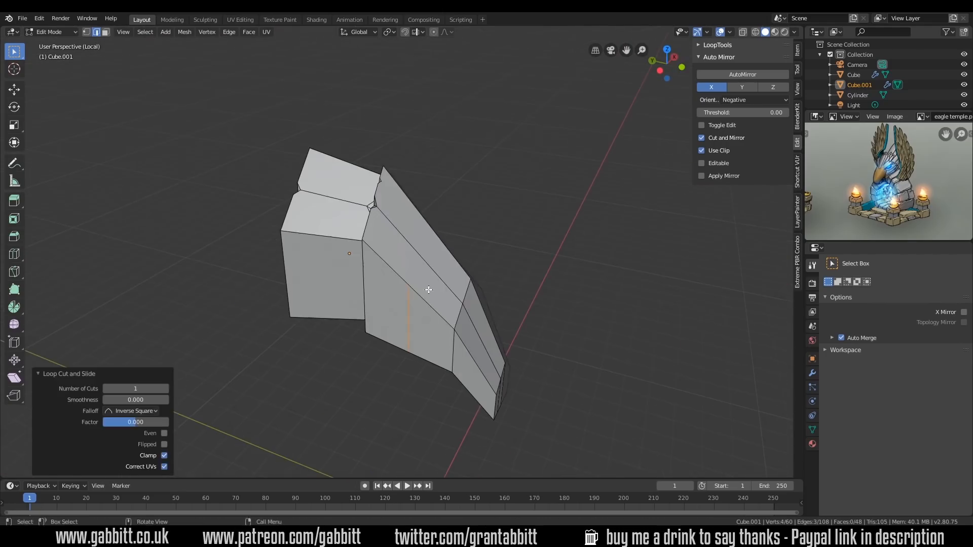
- Shape the feather into a pointed leaf with proportional editing and duplicate it
key("Tab")
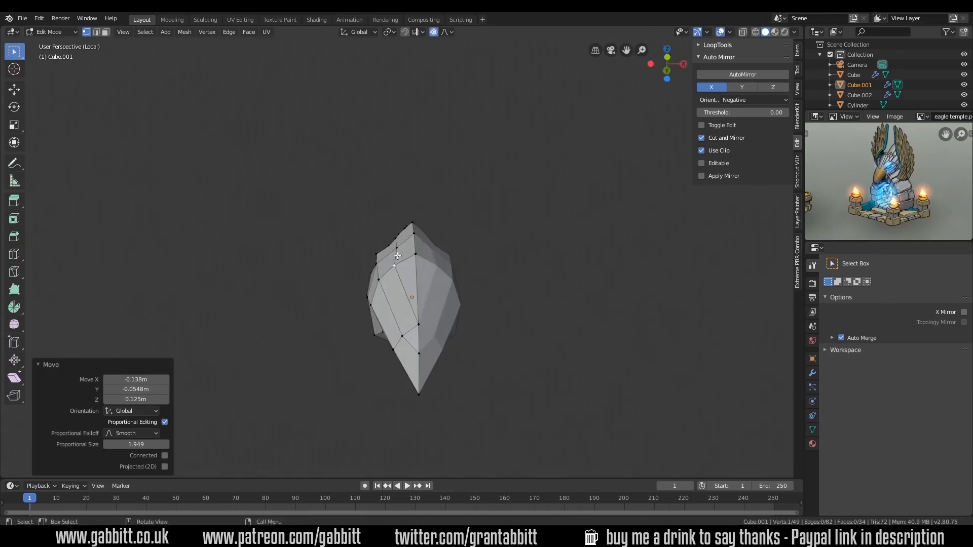
key("Tab")
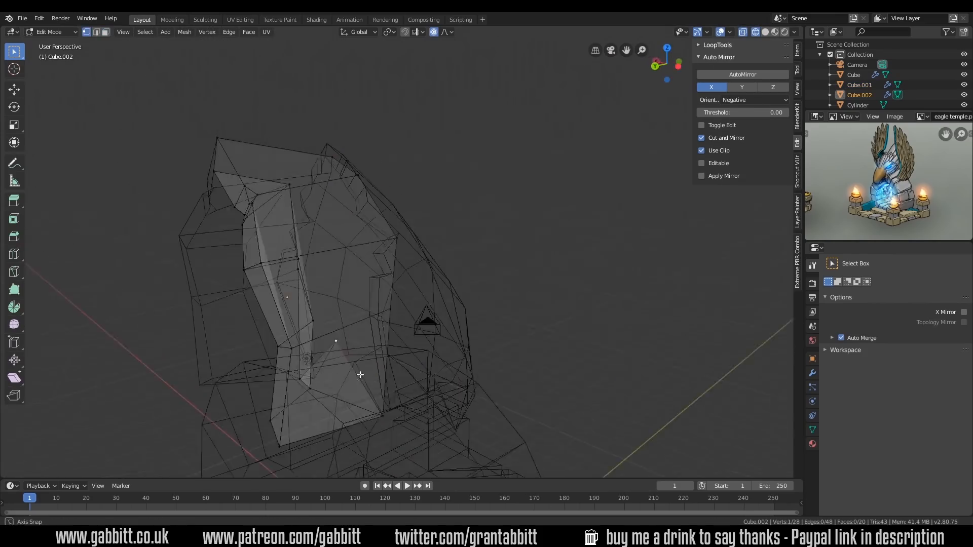
- Move and rotate the feather pieces to rise above the ring as the crest
key("Tab")
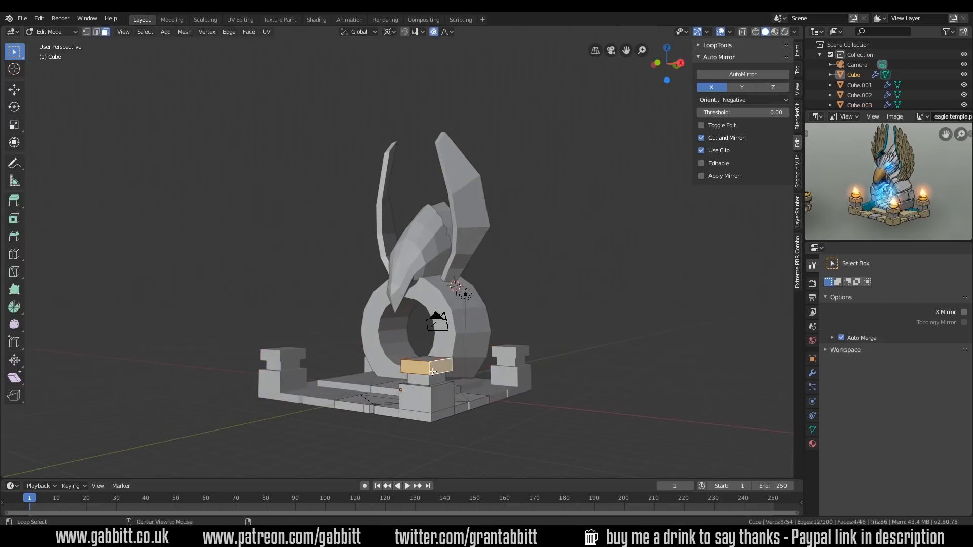
- Taper Cube.002 into an angled feather blade with proportional vertex moves
key("Tab")
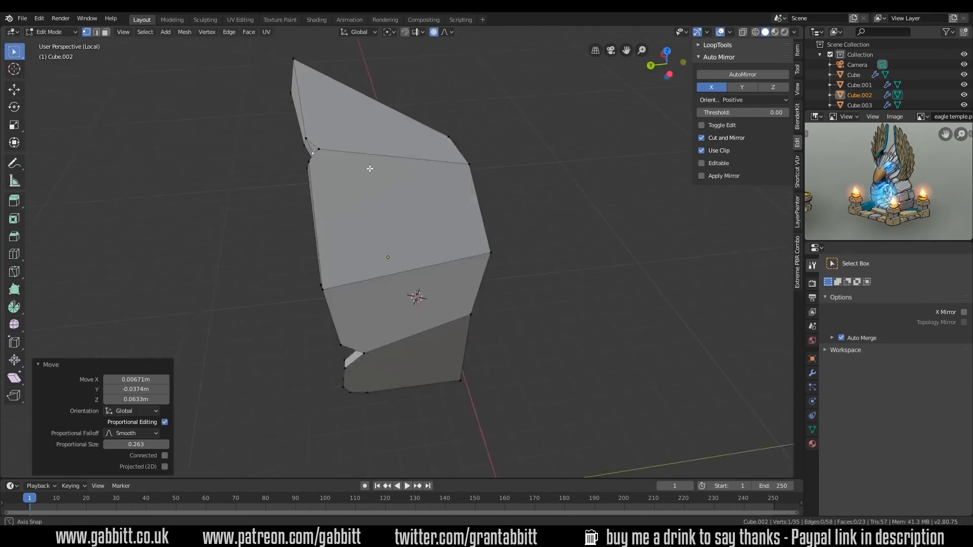
- Shape Cube.003 with Positive Auto Mirror and place it beside the other feathers
key("Tab")
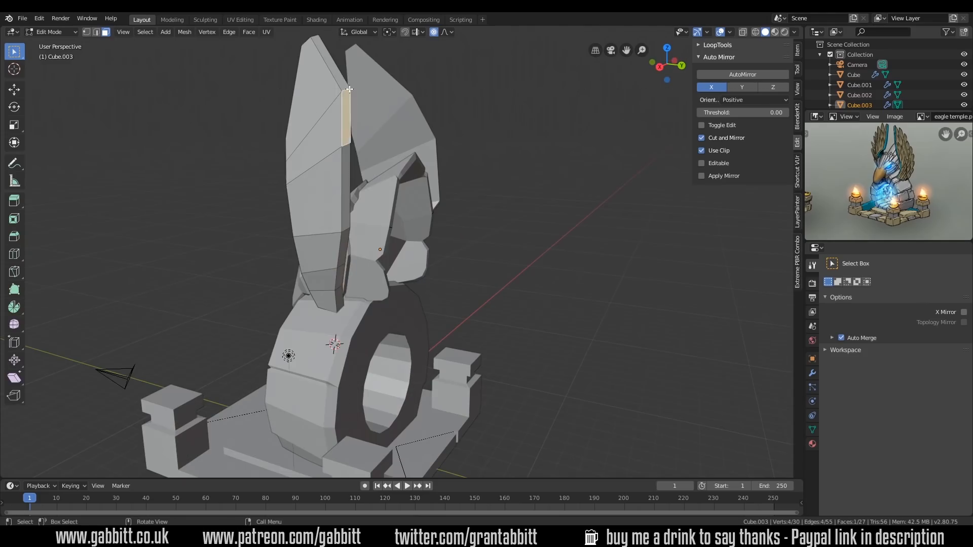
- Delete stray vertices from the feather and faces from the base, backing out of Save As
key("x")
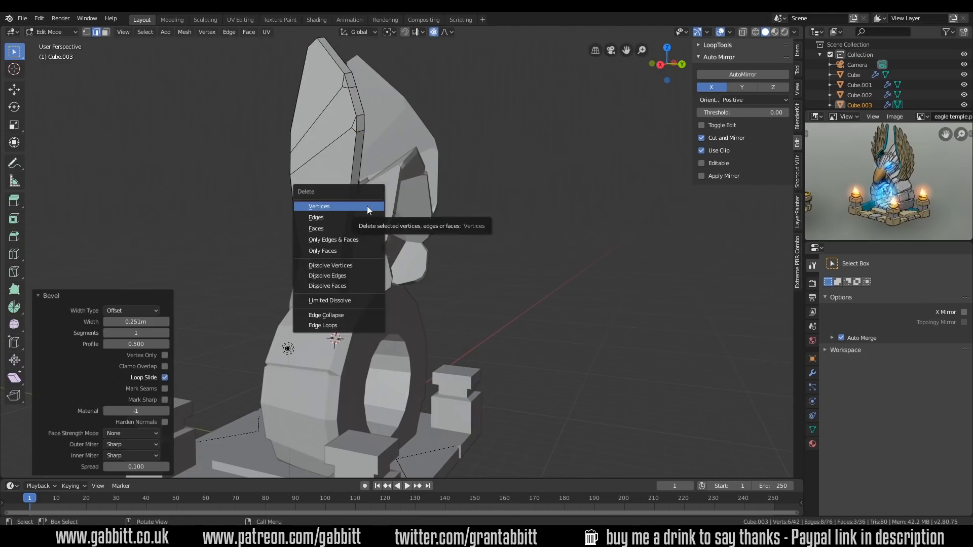
left_click(319, 206)
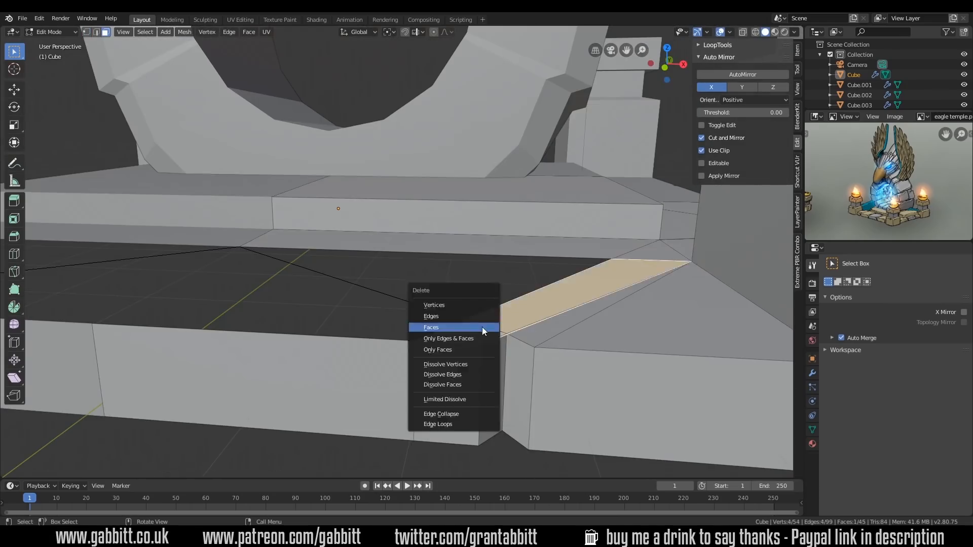
left_click(431, 327)
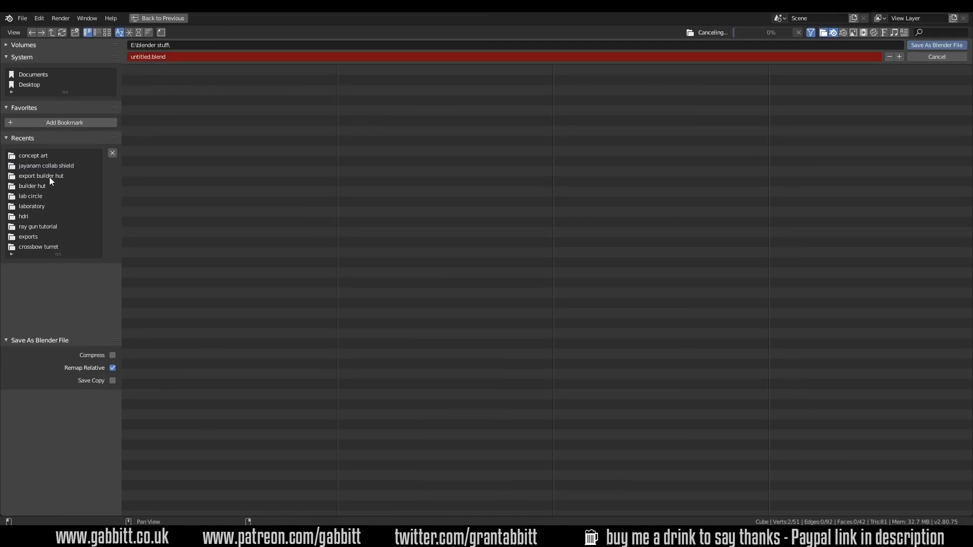
left_click(936, 56)
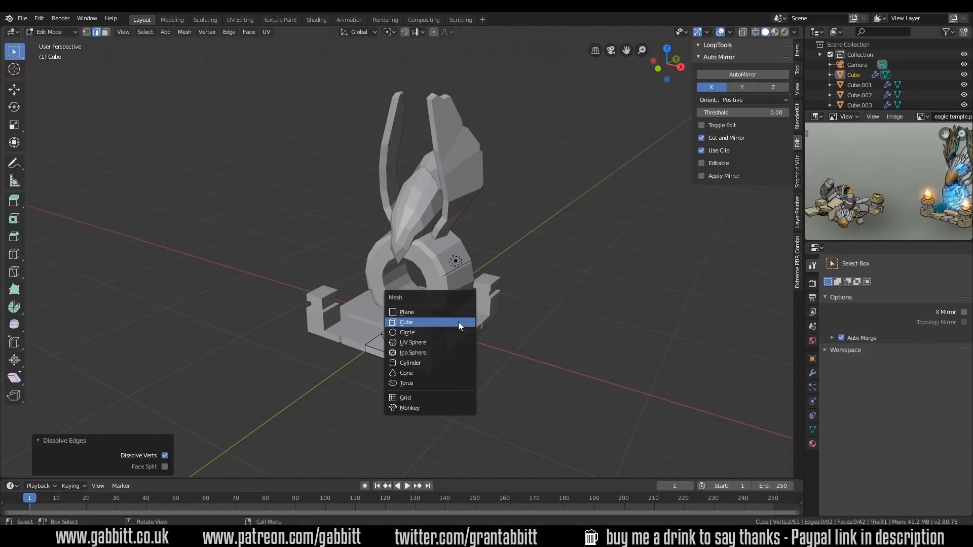
- Add a cylinder and scale it into an octagonal bowl on the pillar
left_click(406, 322)
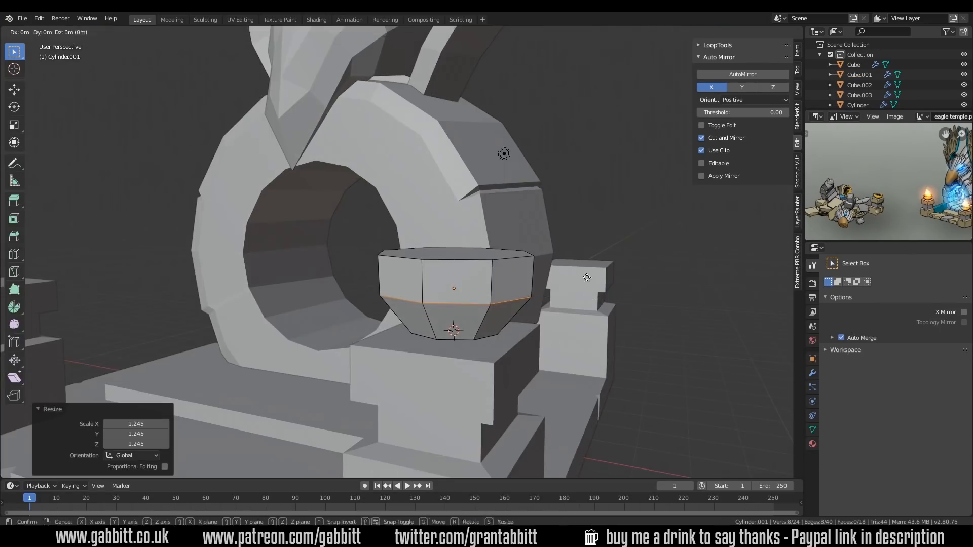
key("Tab")
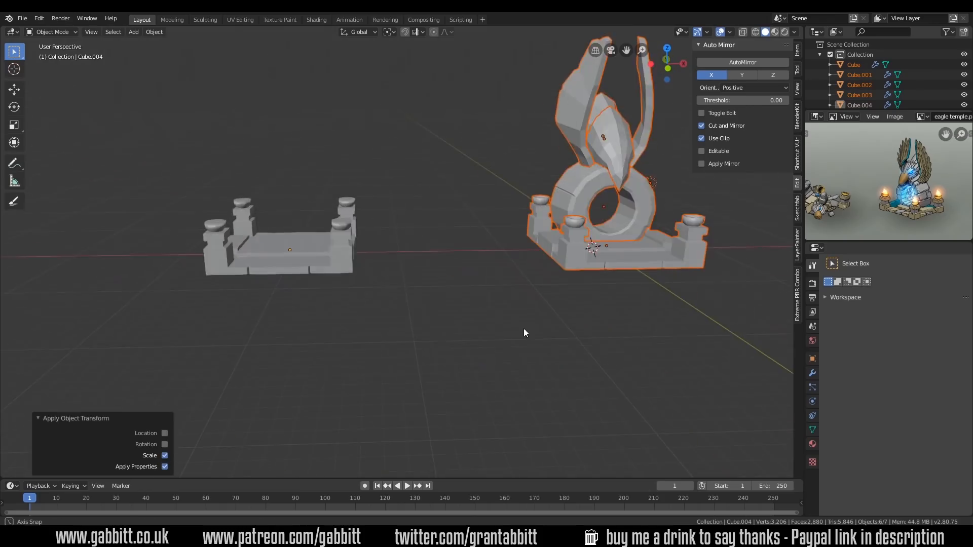
- Bevel the block's corner vertex and nudge the piece down along Z
key("Tab")
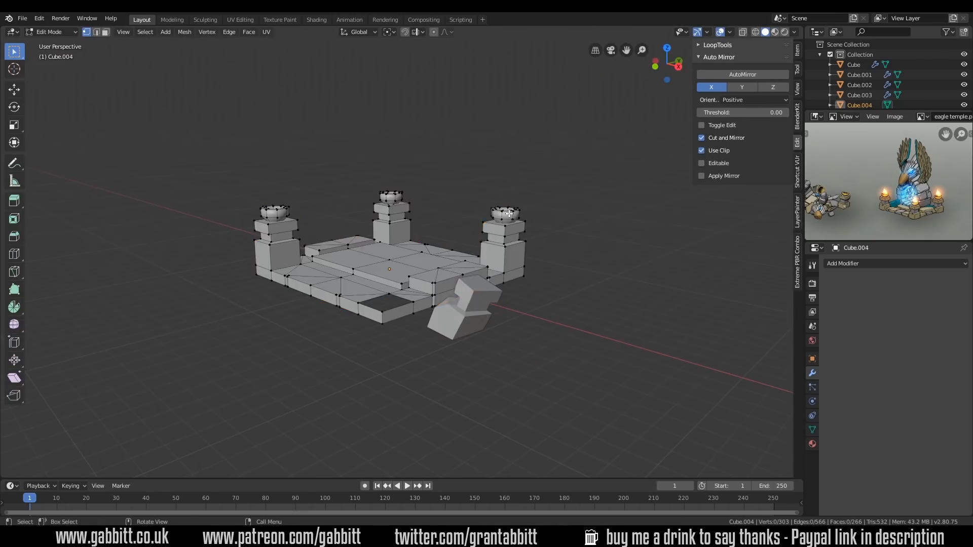
key("Tab")
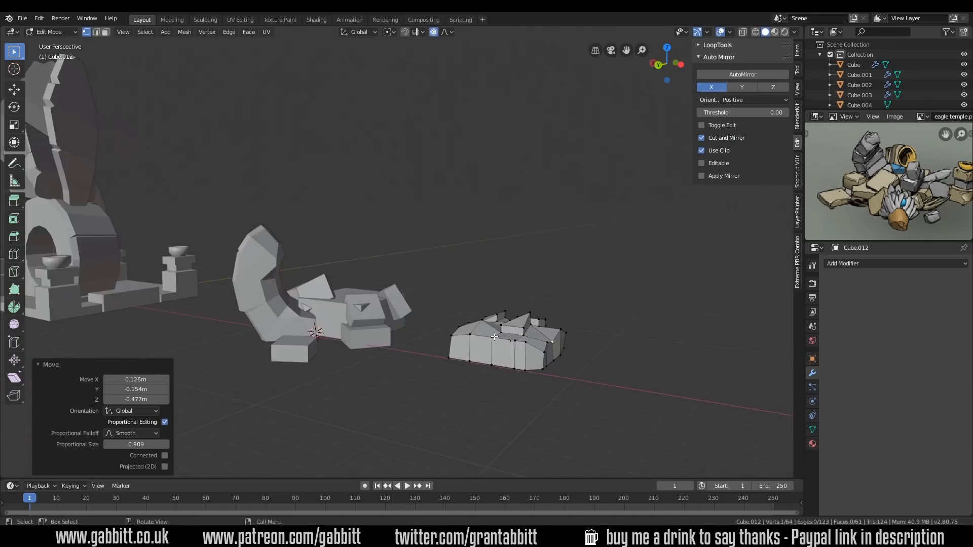
key("g")
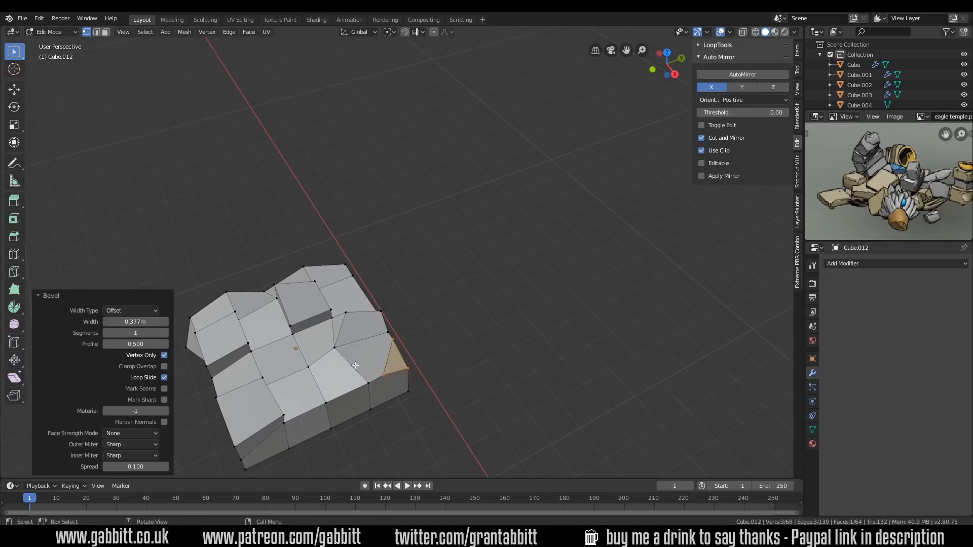
key("Tab")
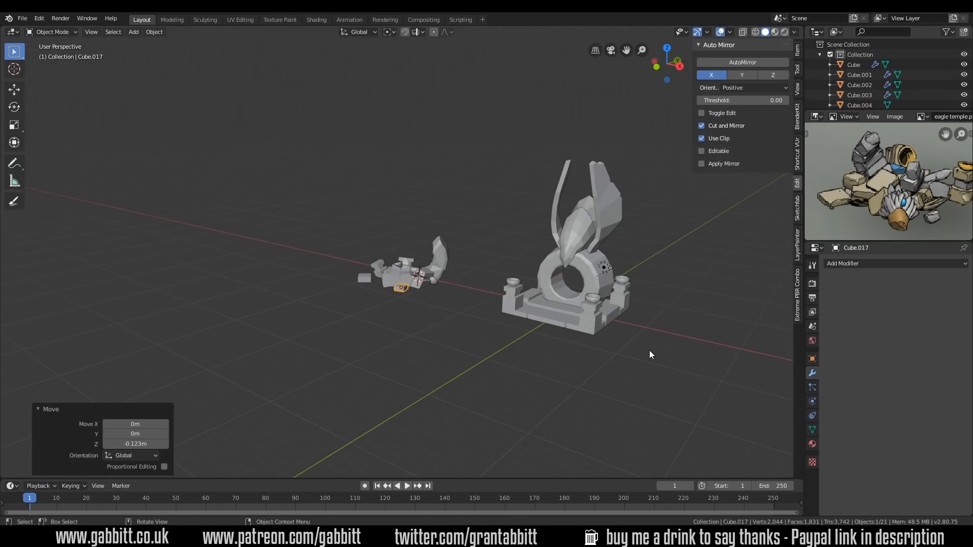
- Mark seam edges along the feather piece for unwrapping
key("Tab")
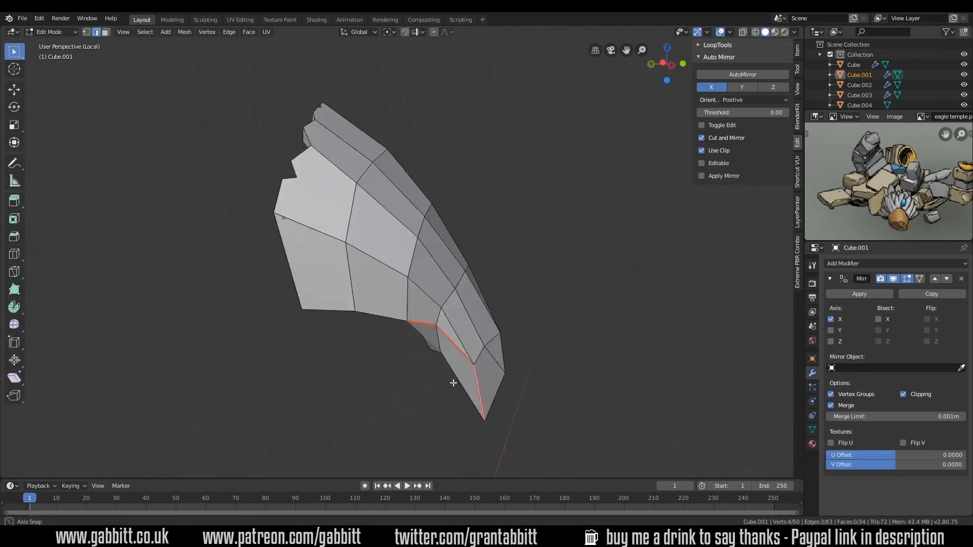
left_click(240, 20)
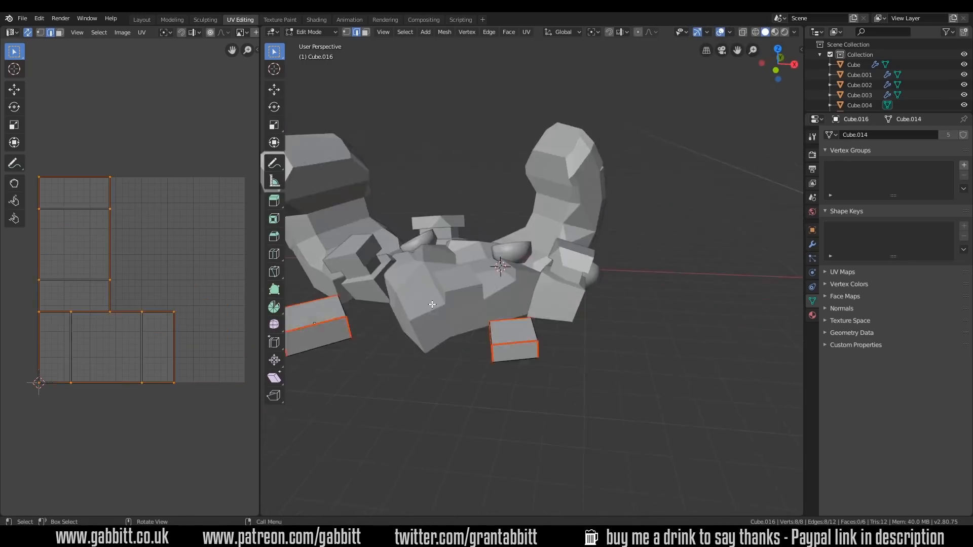
- Inspect the packed UV islands full-screen and return to the previous layout
key("Tab")
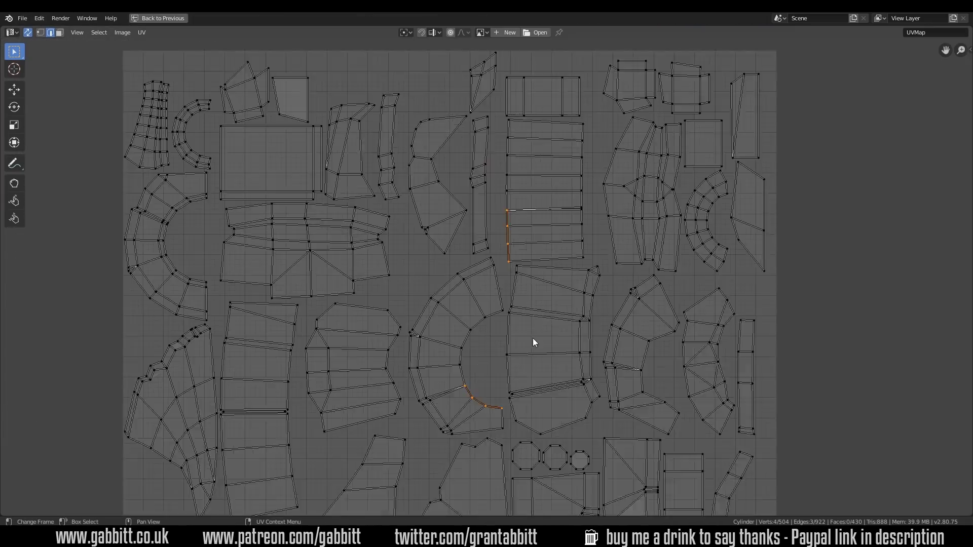
left_click(21, 18)
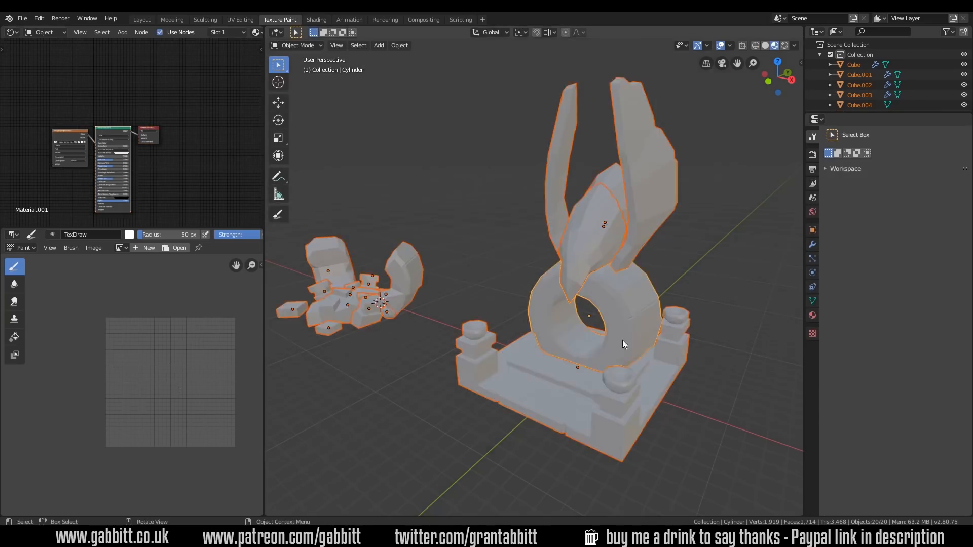
- Paint grey shading on the ring, smear it, then draw dark Multiply lines between the blocks
left_click(296, 45)
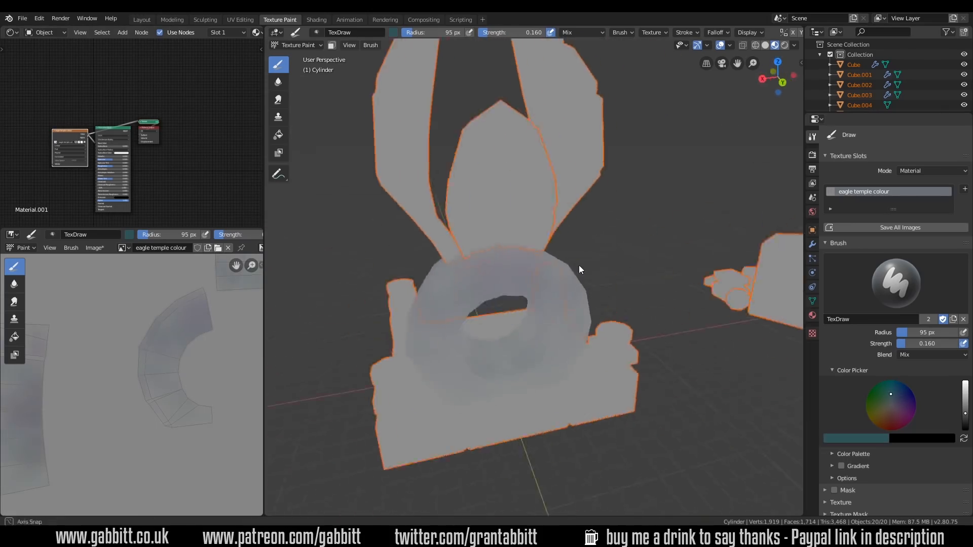
left_click(278, 99)
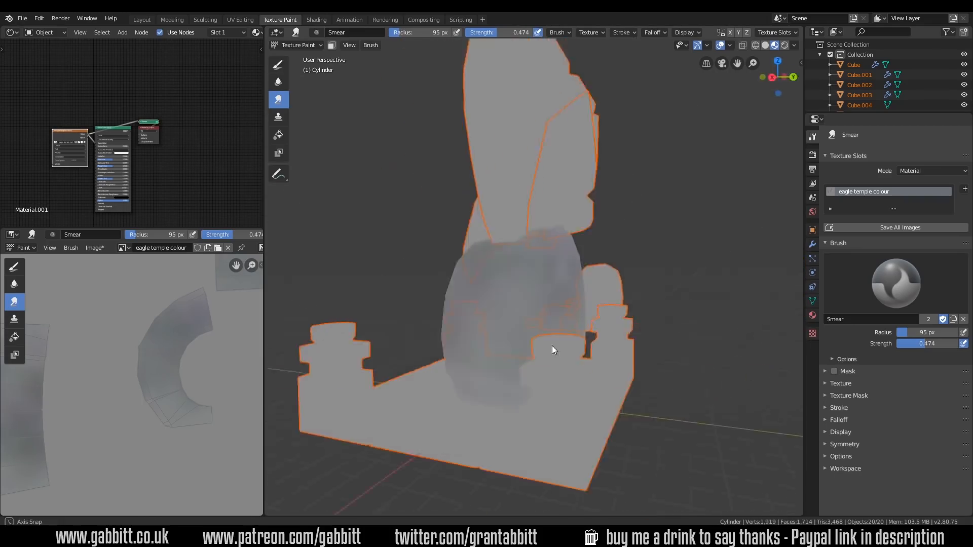
left_click(278, 64)
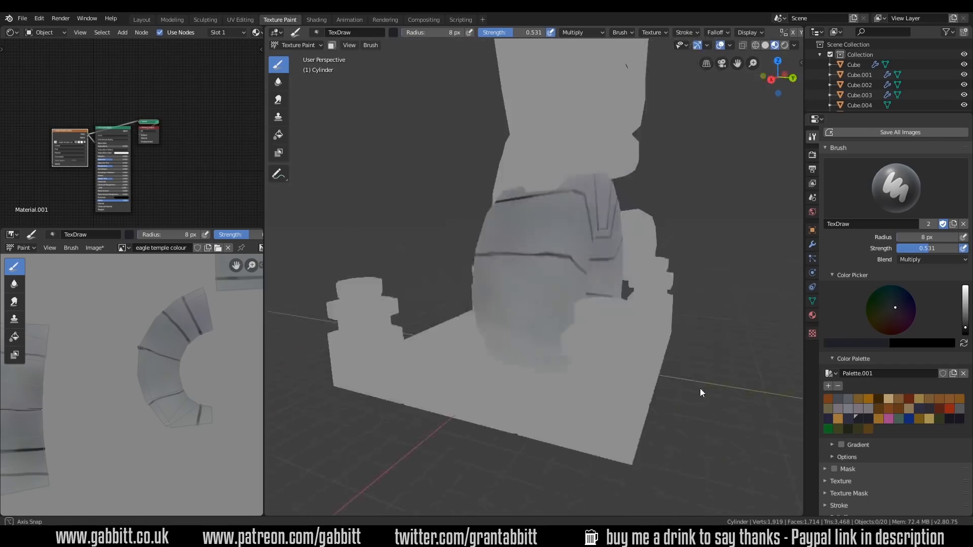
- Paint Screen-blend edge highlights on the ring blocks, then darken the ring with a Multiply fill
left_click(930, 259)
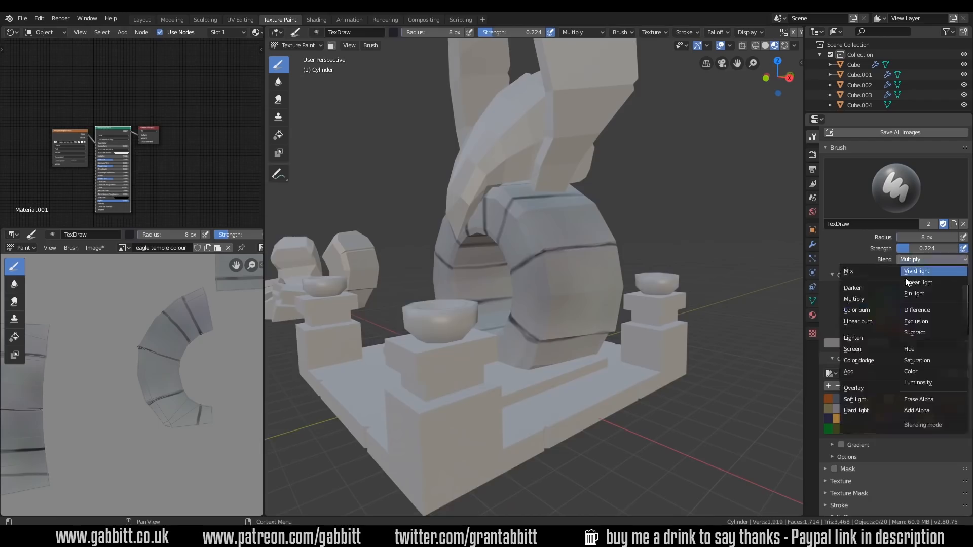
left_click(852, 348)
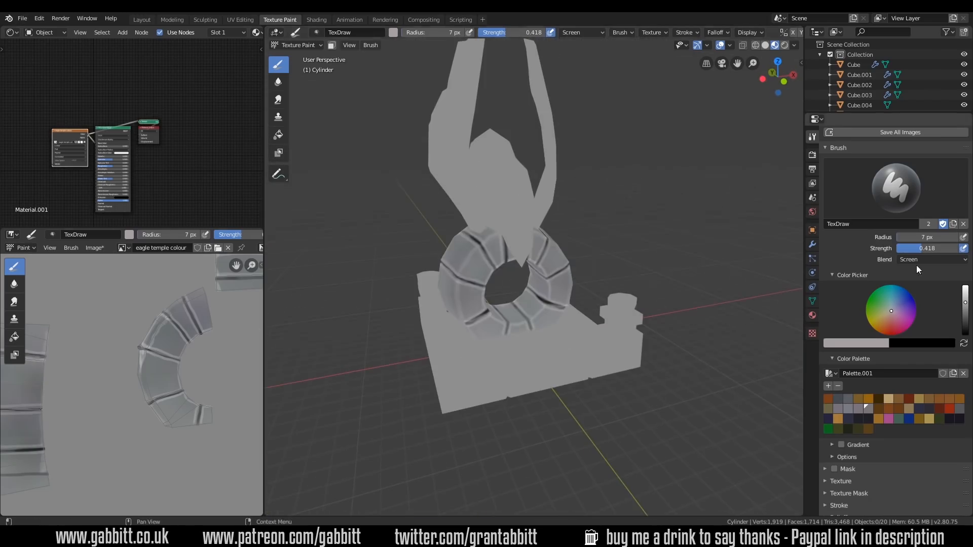
left_click(930, 258)
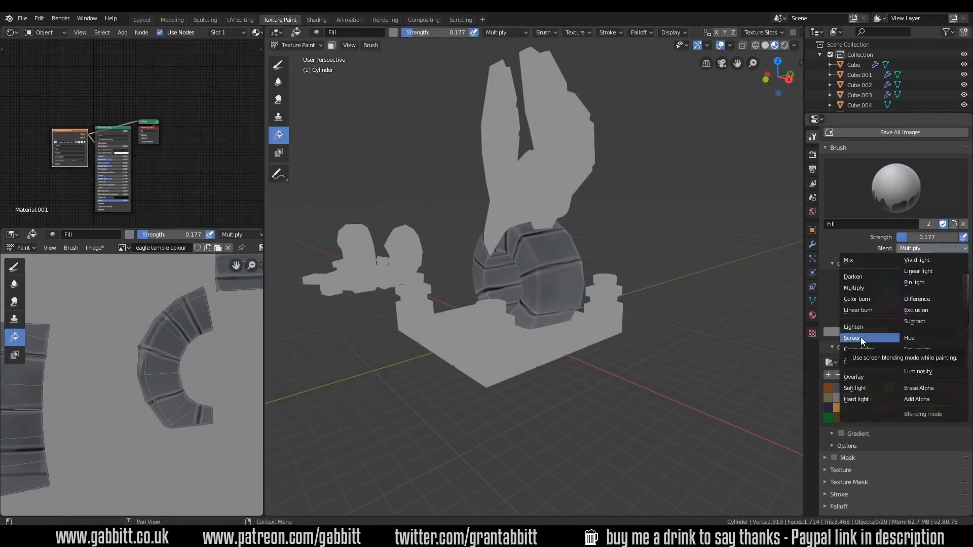
left_click(852, 337)
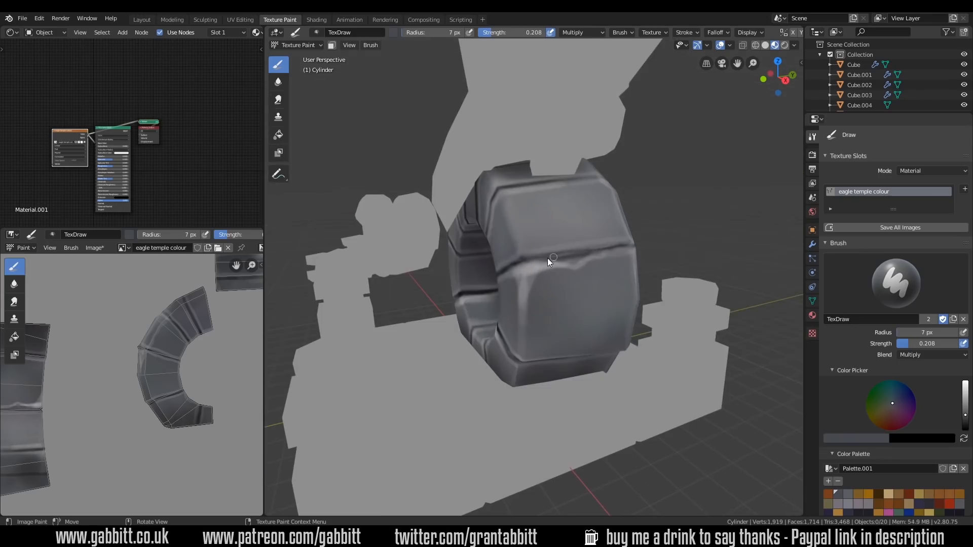
- Paint light edge highlights and darker mottled shading across the ring's stone blocks
left_click(278, 100)
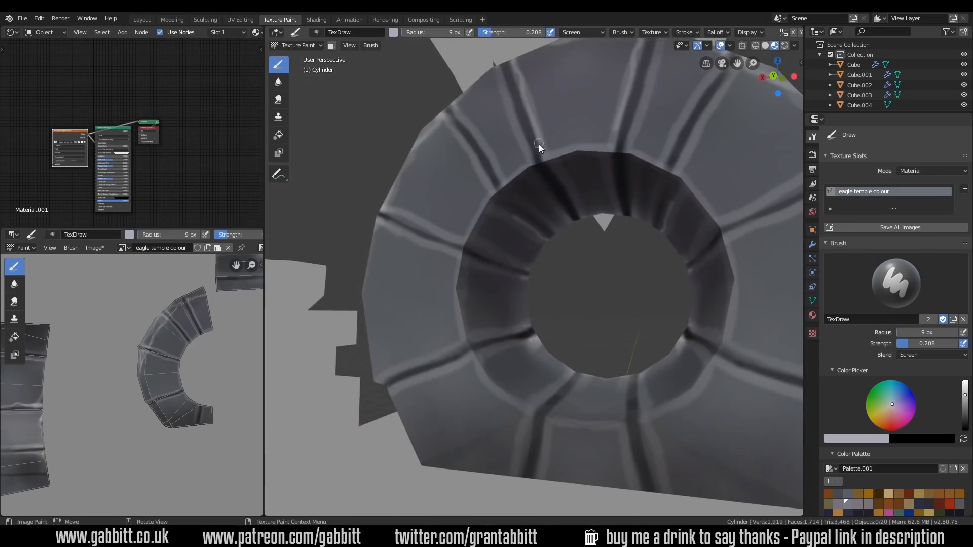
left_click(278, 99)
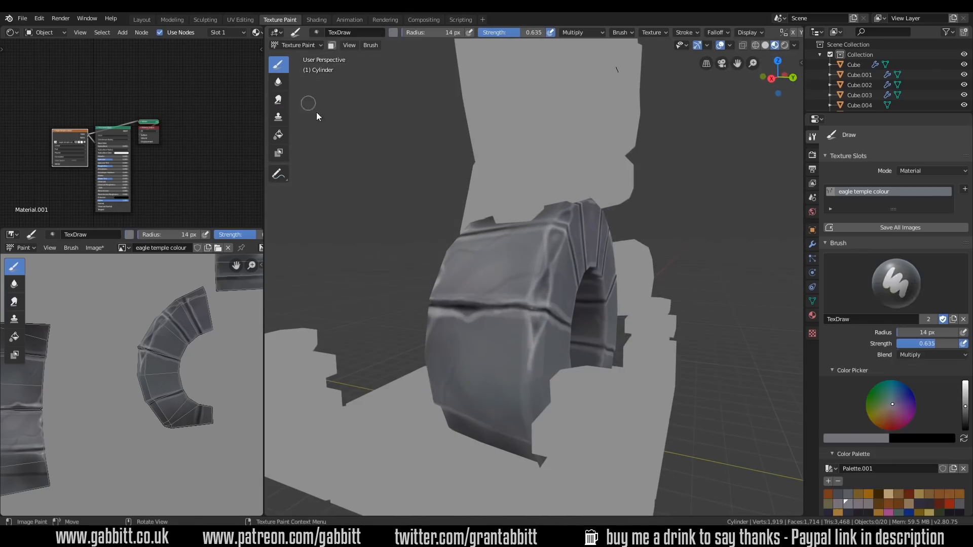
left_click(278, 99)
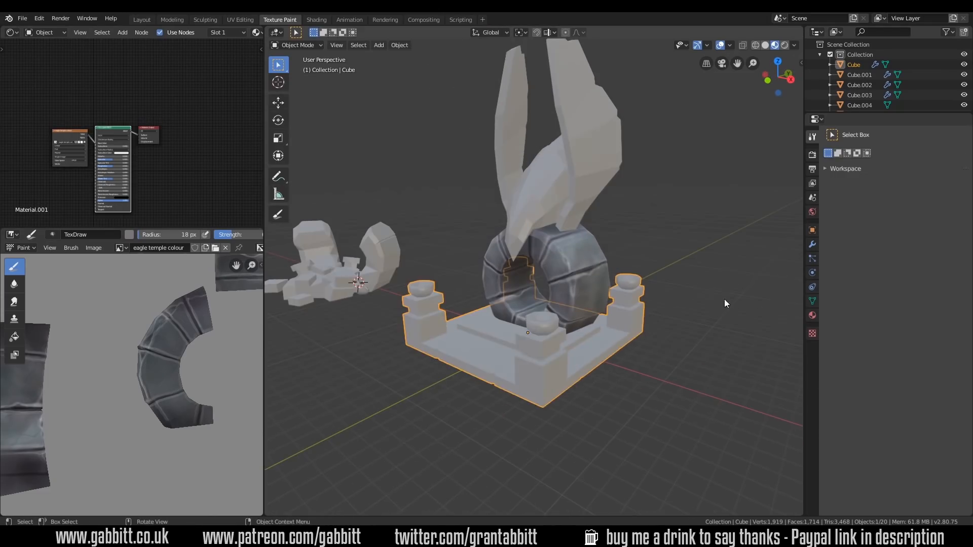
left_click(278, 135)
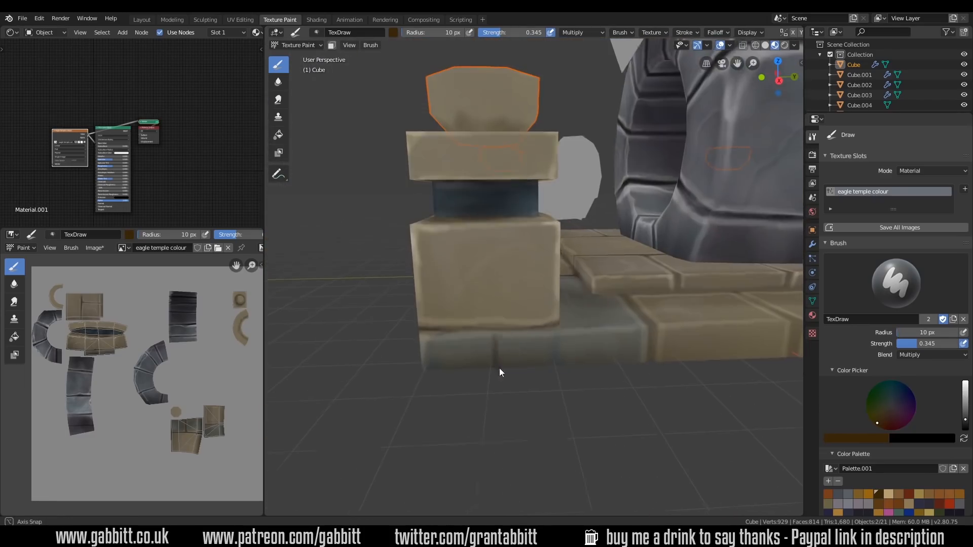
- Switch the brush blend mode before coating the isolated bowl in gold-orange
left_click(930, 355)
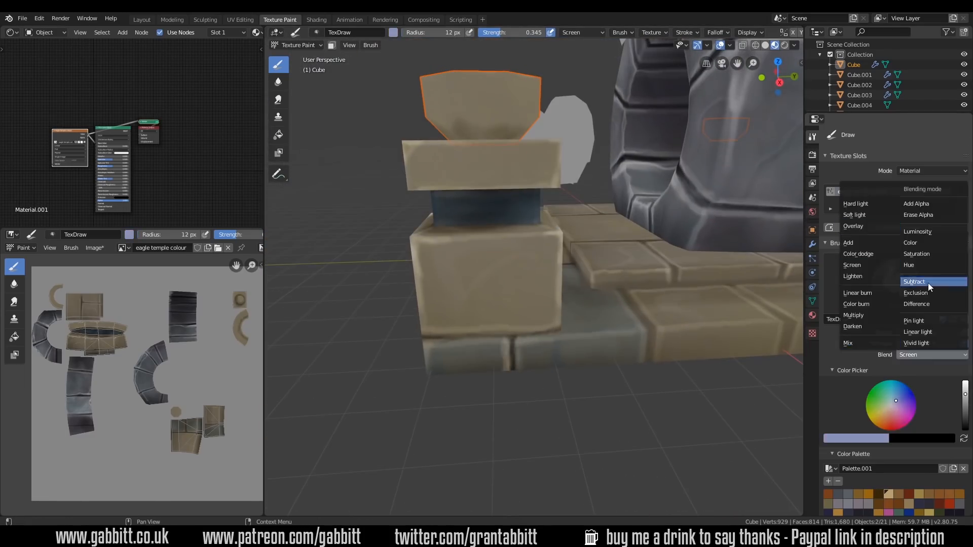
left_click(910, 242)
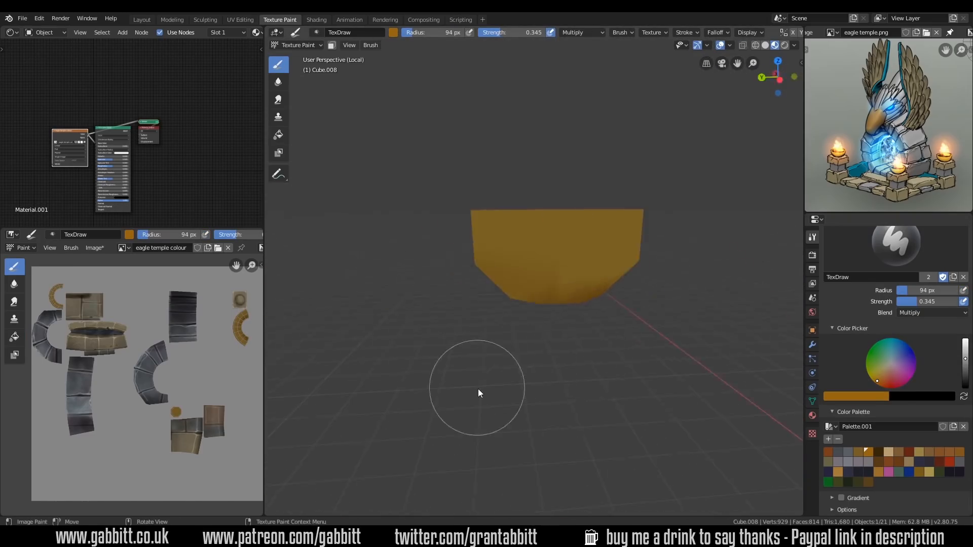
- Smear and paint a light top and dark underside on the gold bowl
left_click(278, 98)
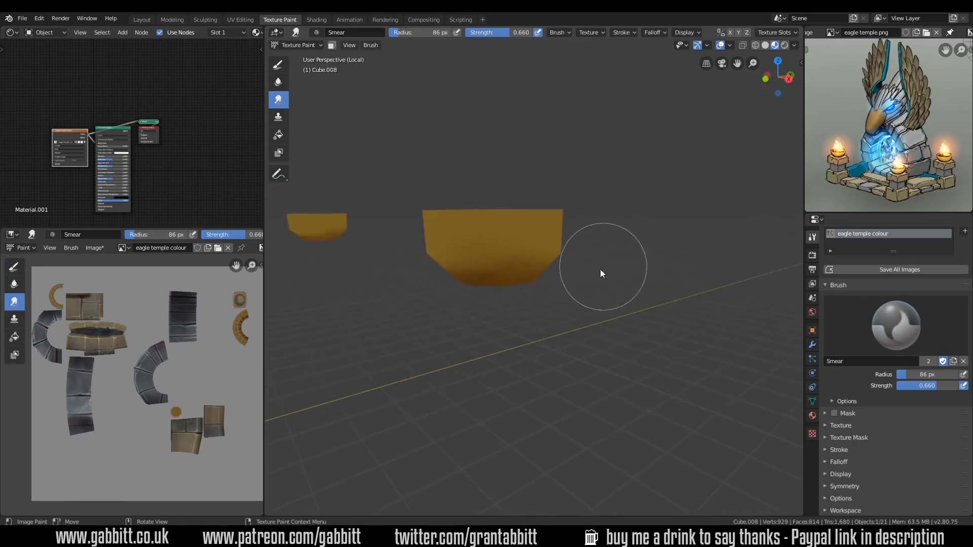
left_click(278, 64)
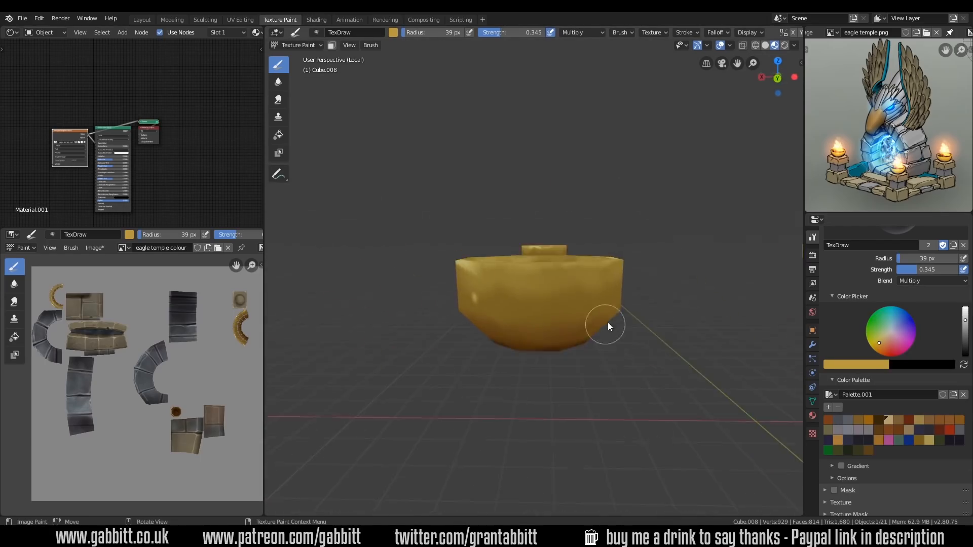
left_click(580, 33)
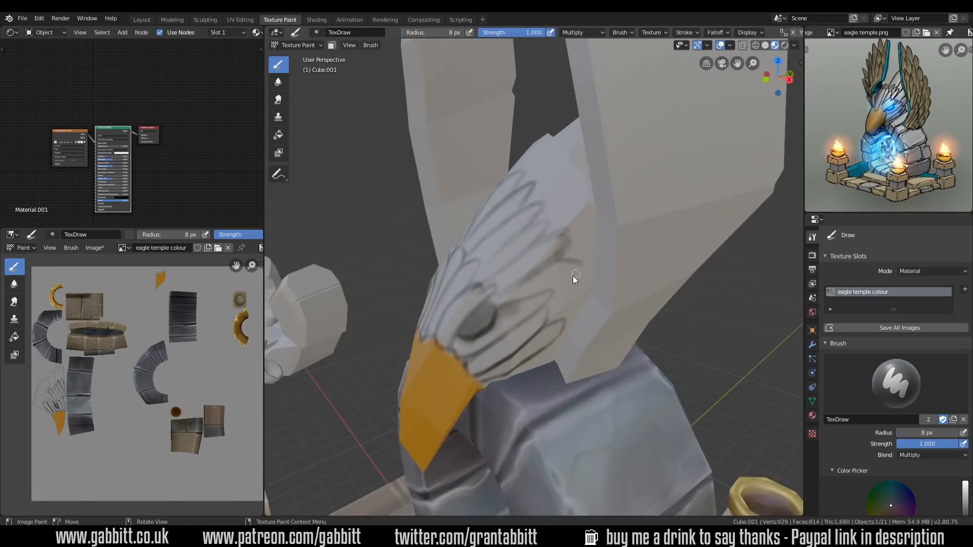
- Draw dark feather outlines on the eagle head with a small brush and smear them soft
left_click(277, 99)
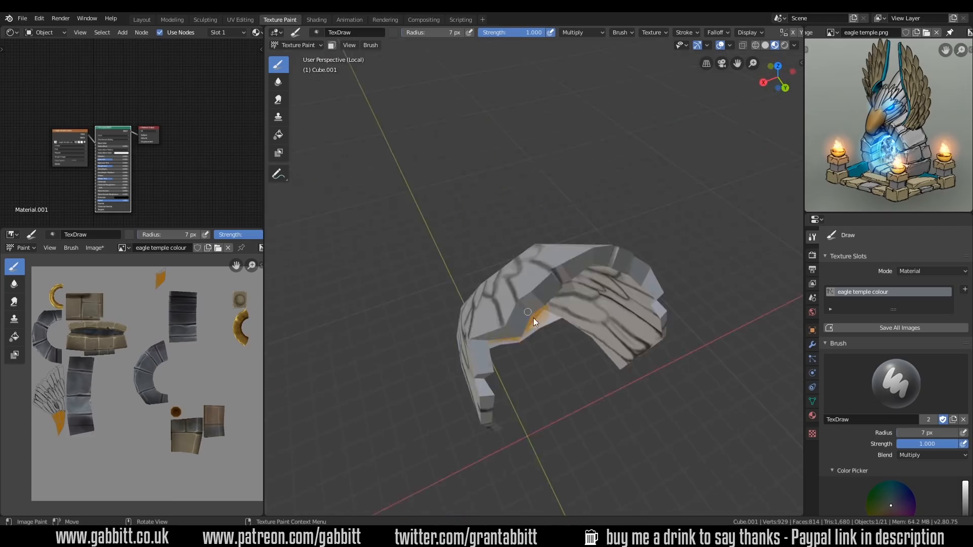
left_click(278, 98)
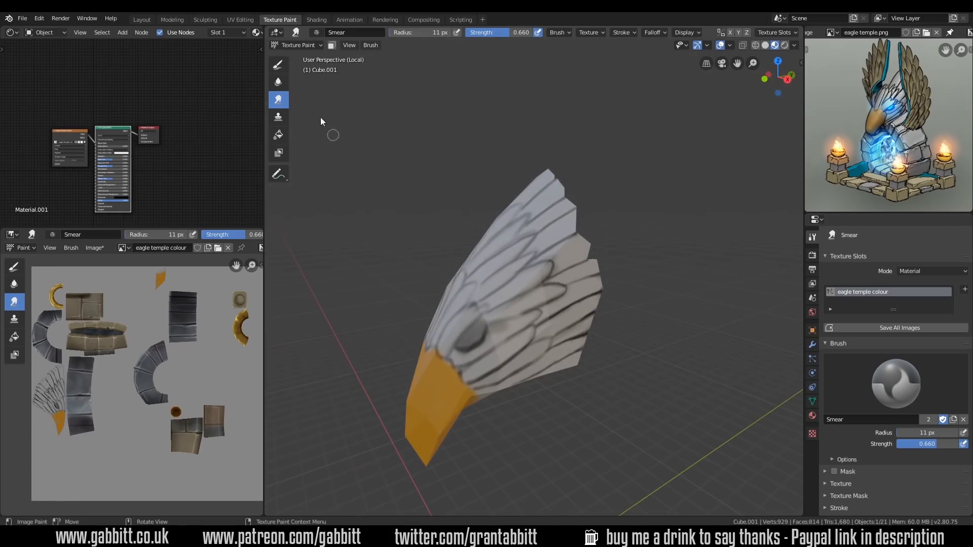
left_click(141, 20)
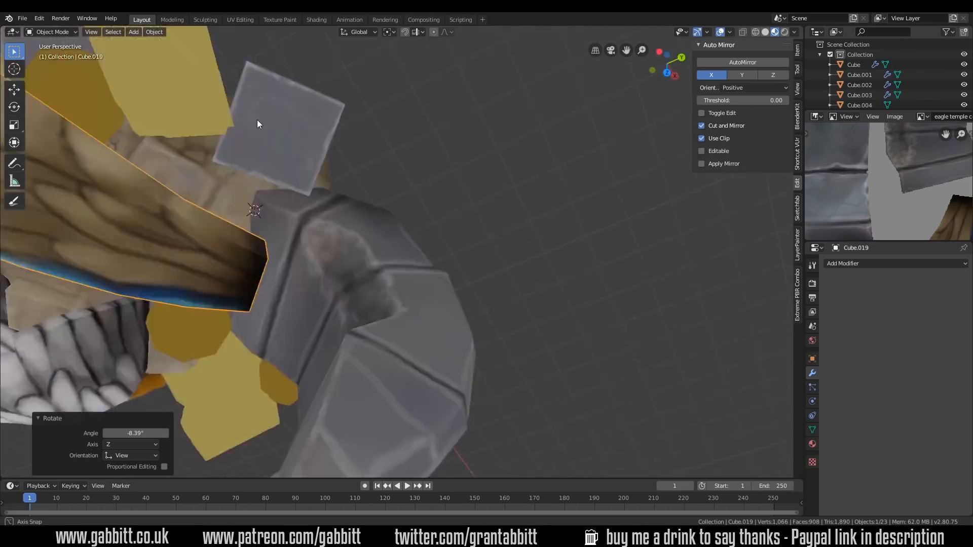
- Shade the bowl interior dark brown in UV Editing, then start knife cuts on the base
left_click(239, 19)
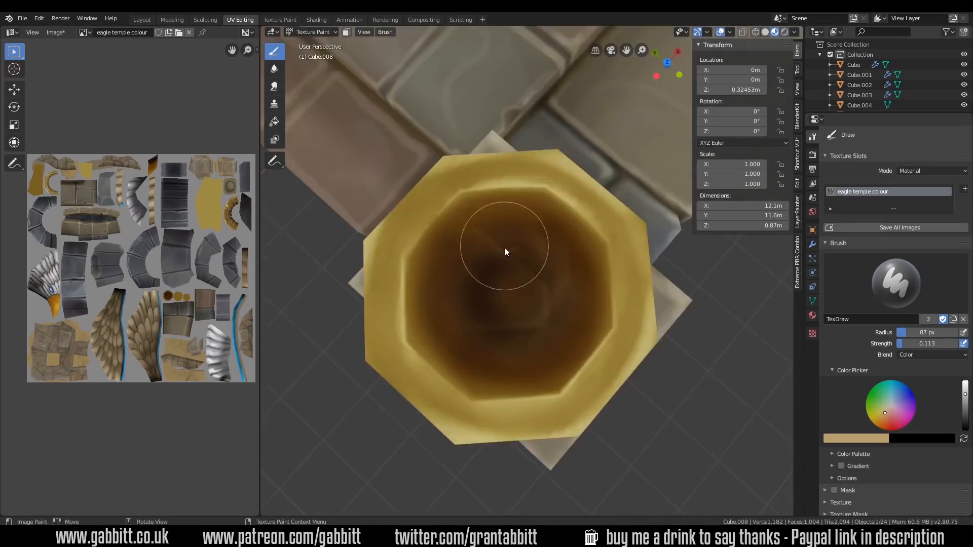
left_click(273, 86)
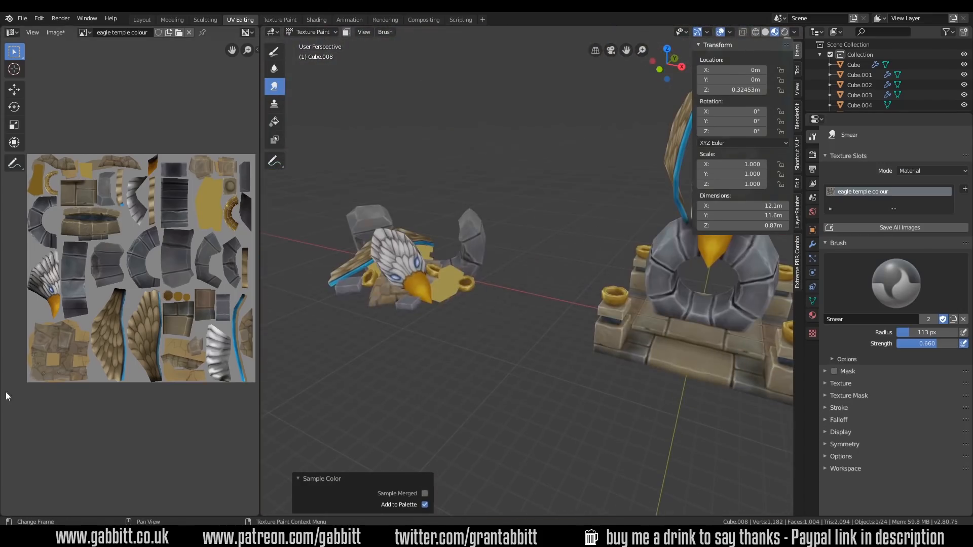
left_click(141, 19)
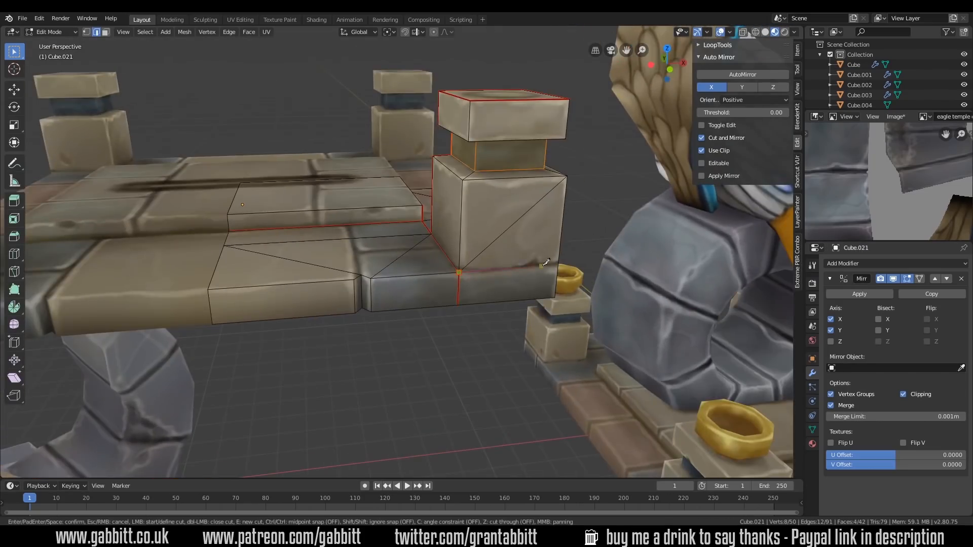